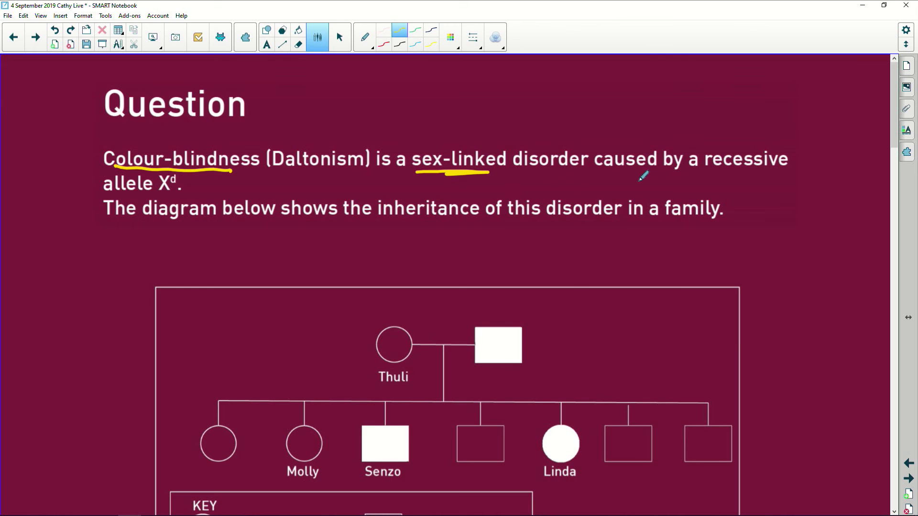
pyautogui.moveTo(182, 199)
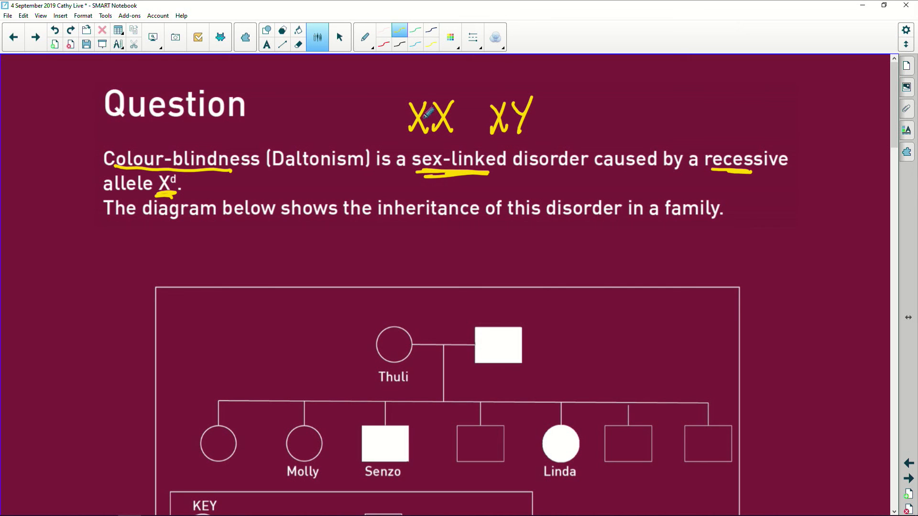
pyautogui.moveTo(455, 111)
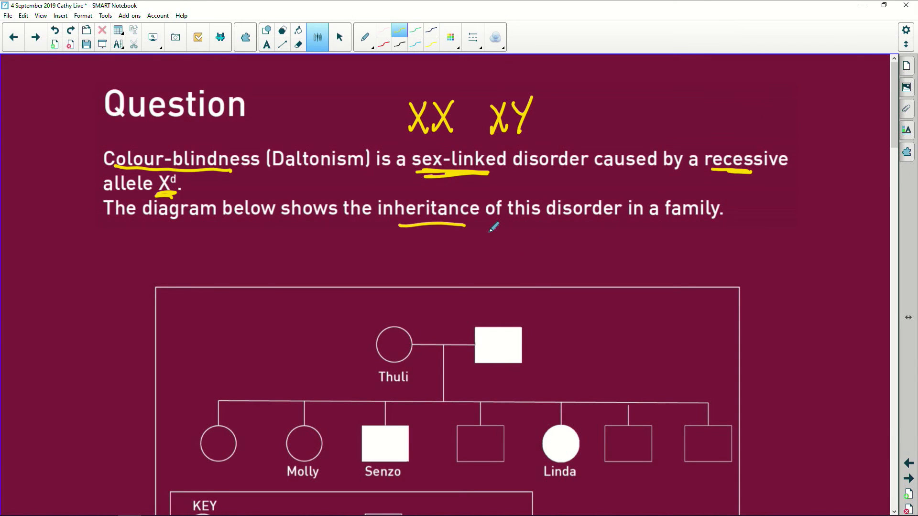
# Step: Scroll down until the full family pedigree and its colour-blindness key are visible
pyautogui.scroll(-3)
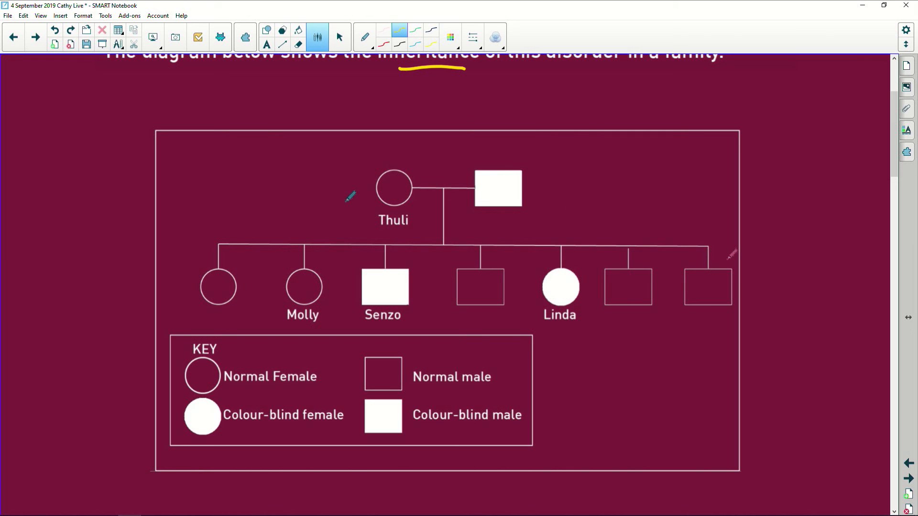
pyautogui.moveTo(660, 322)
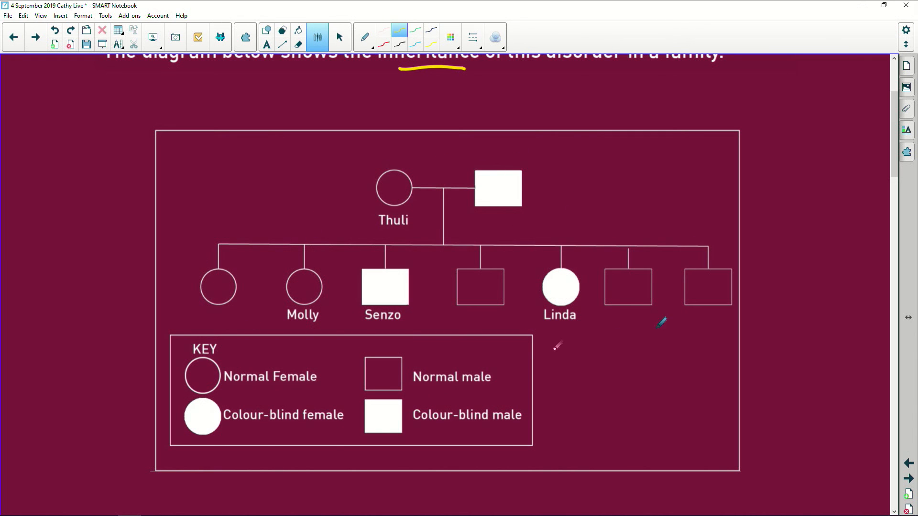
pyautogui.moveTo(770, 424)
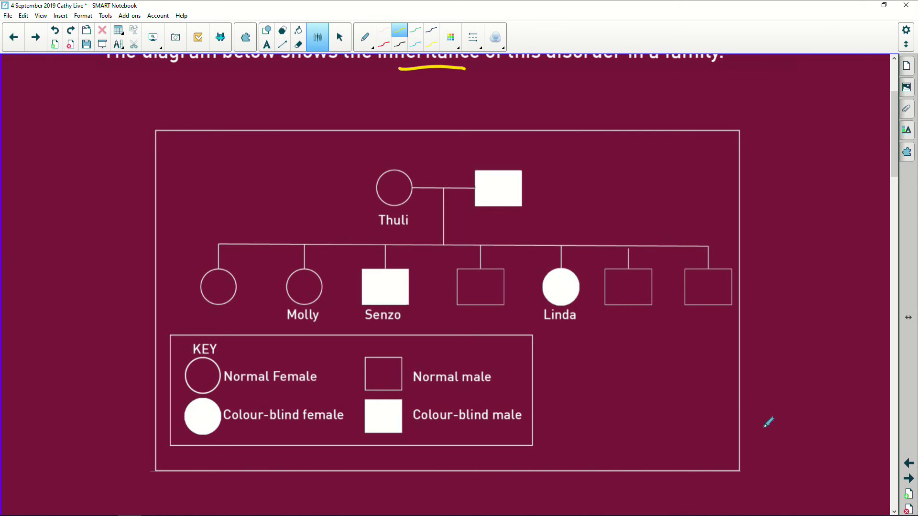
pyautogui.moveTo(392, 425)
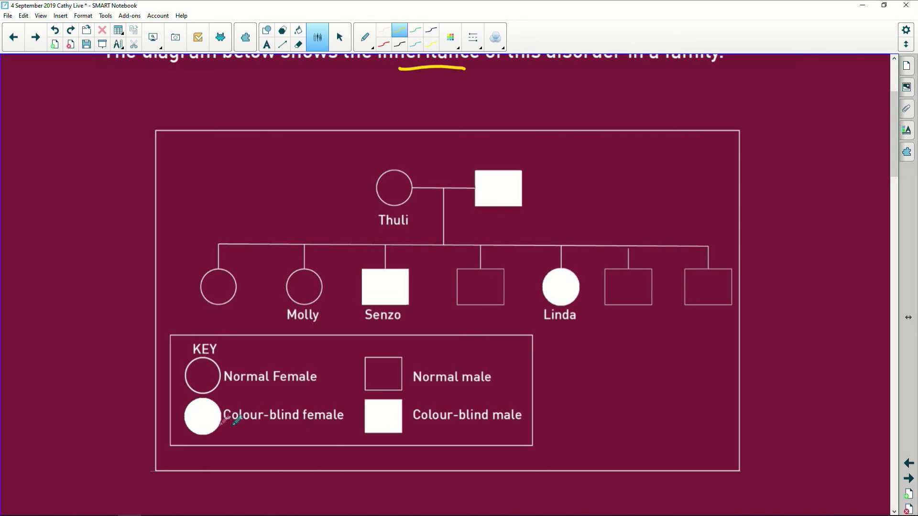
pyautogui.moveTo(211, 416)
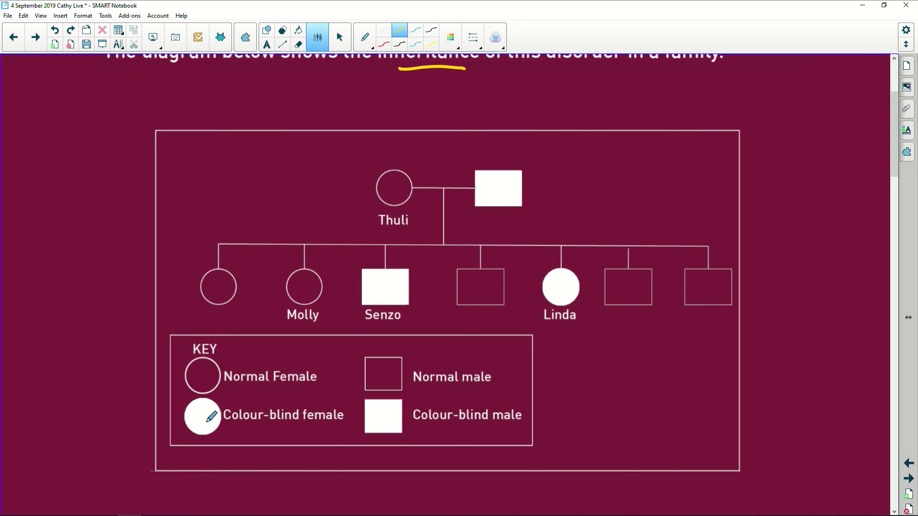
pyautogui.moveTo(514, 199)
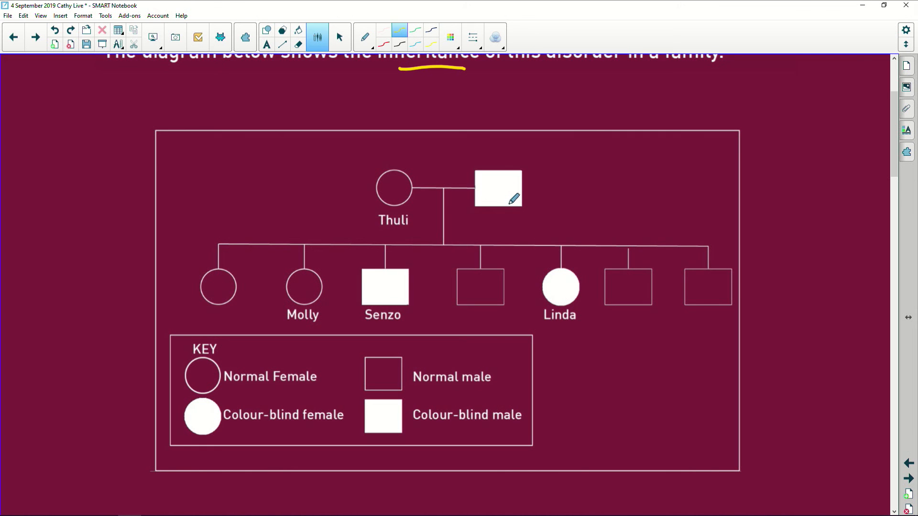
pyautogui.moveTo(300, 303)
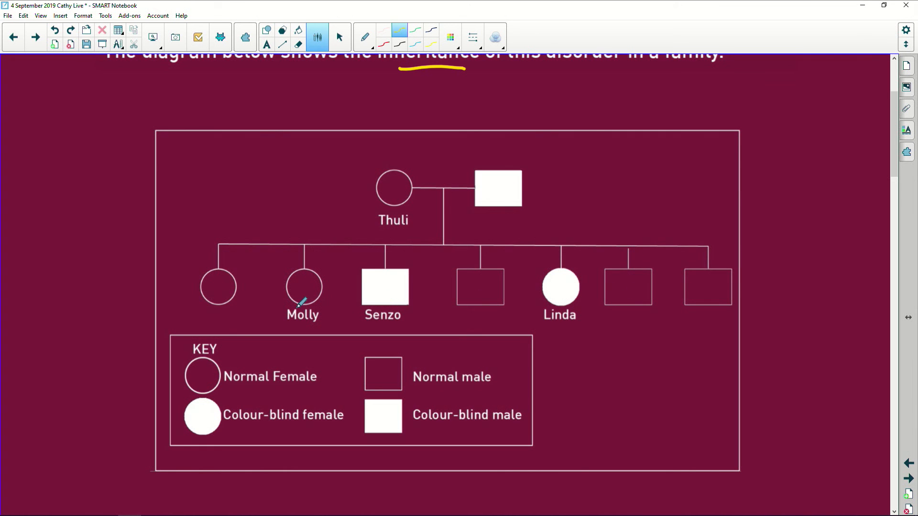
pyautogui.moveTo(441, 310)
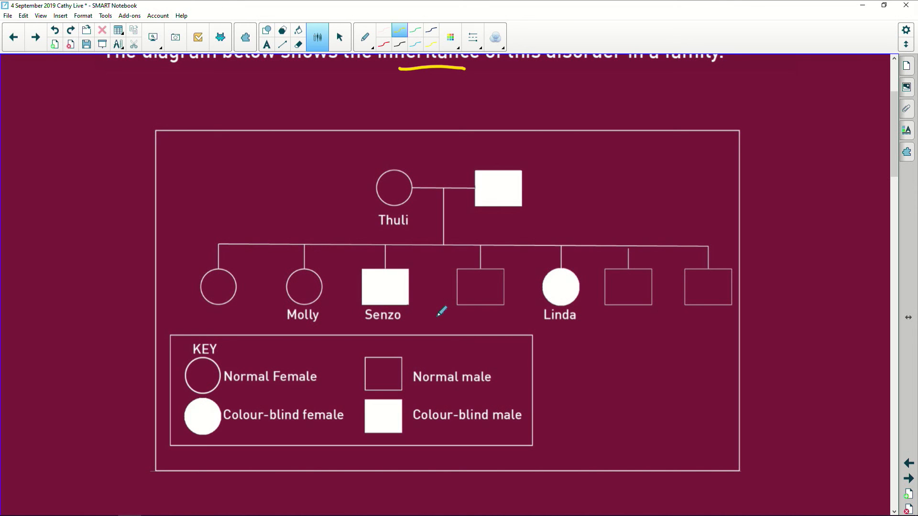
pyautogui.moveTo(574, 301)
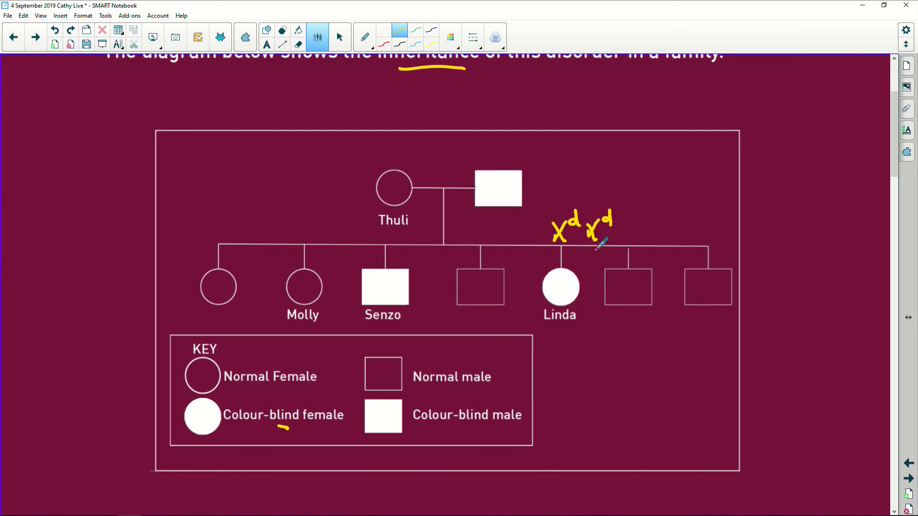
pyautogui.moveTo(615, 290)
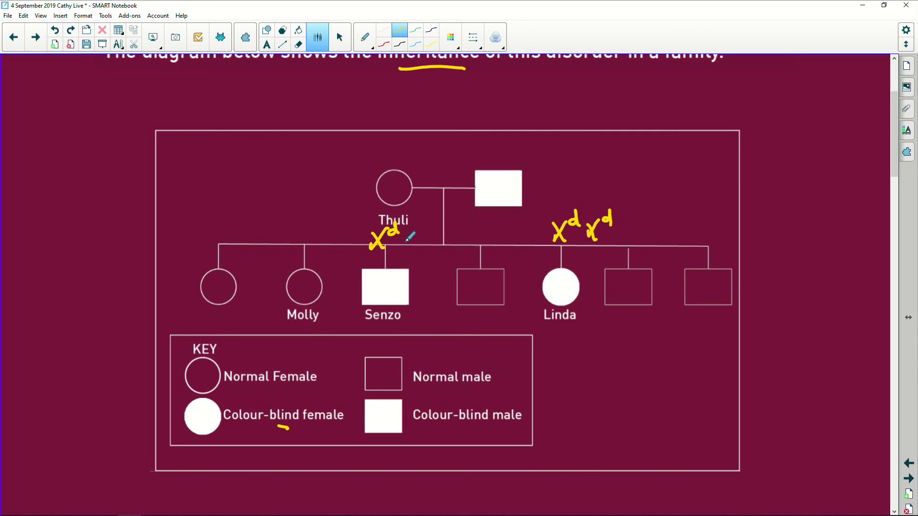
# Step: Handwrite Senzo's genotype XᵈY in yellow above his pedigree symbol
pyautogui.moveTo(404, 234); pyautogui.dragTo(412, 246)
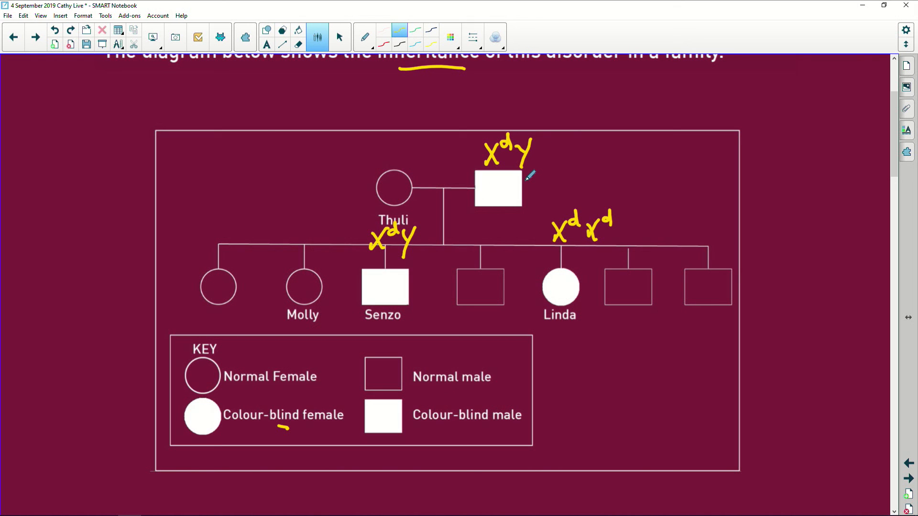
pyautogui.moveTo(566, 305)
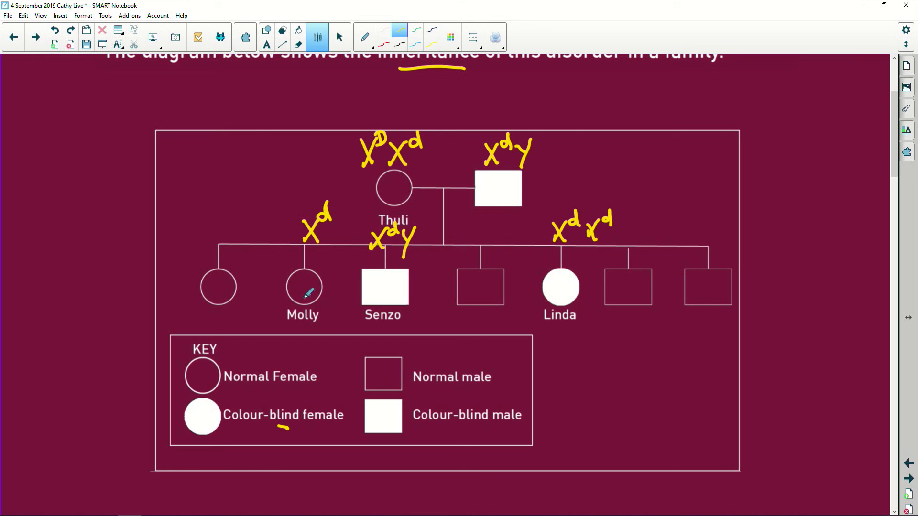
pyautogui.moveTo(491, 154)
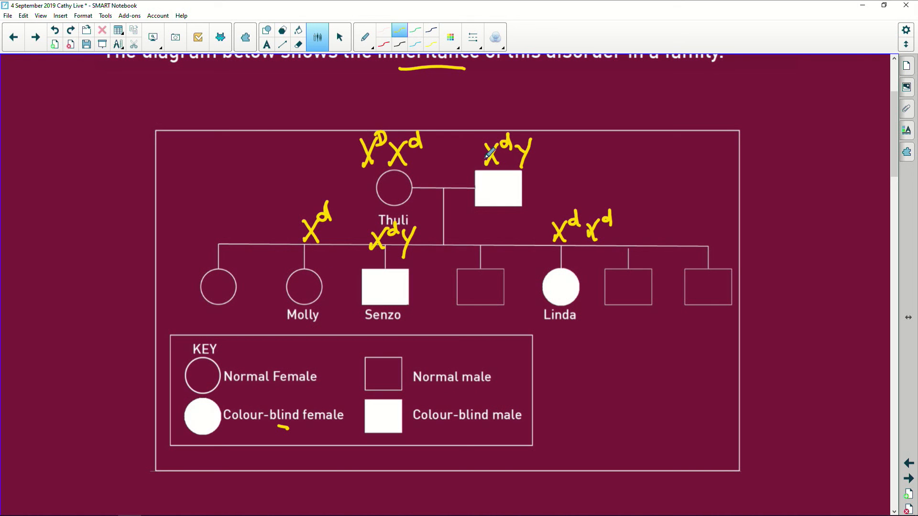
pyautogui.moveTo(410, 152)
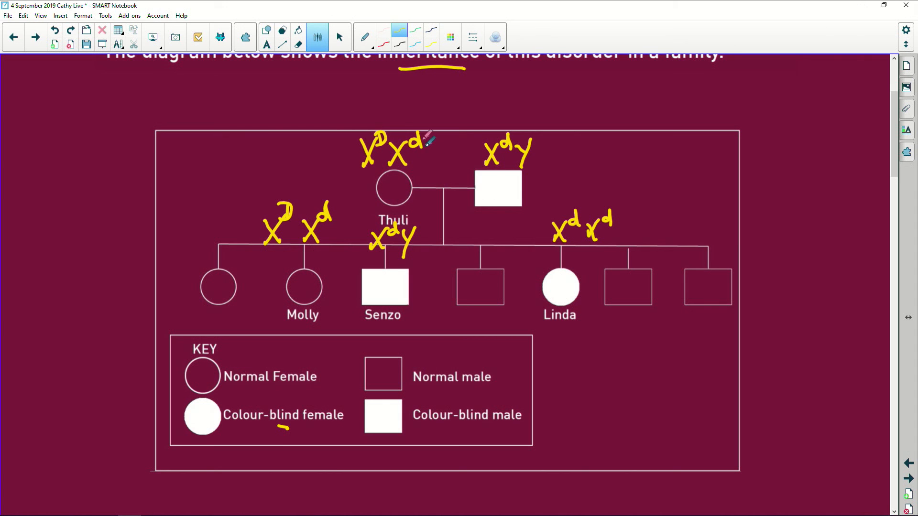
pyautogui.moveTo(714, 111)
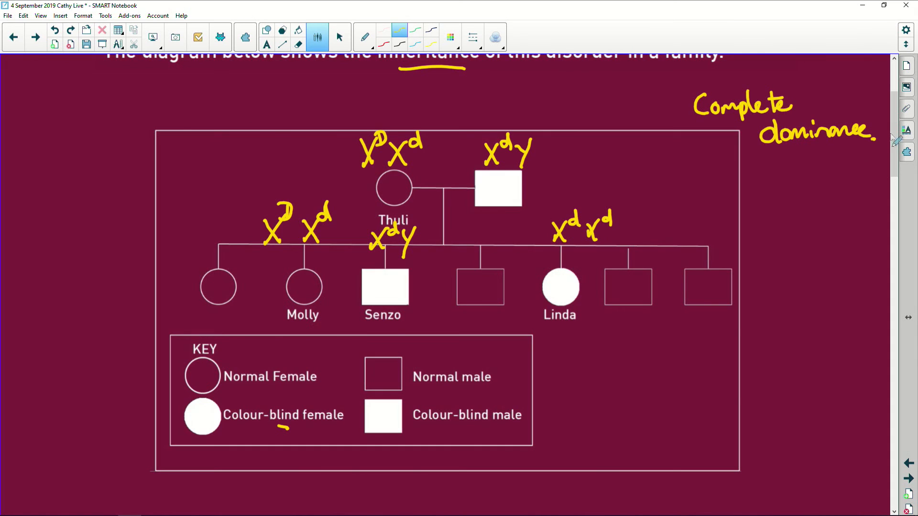
# Step: Scroll down and back to bring question 1a on Senzo's phenotype into view
pyautogui.scroll(-3)
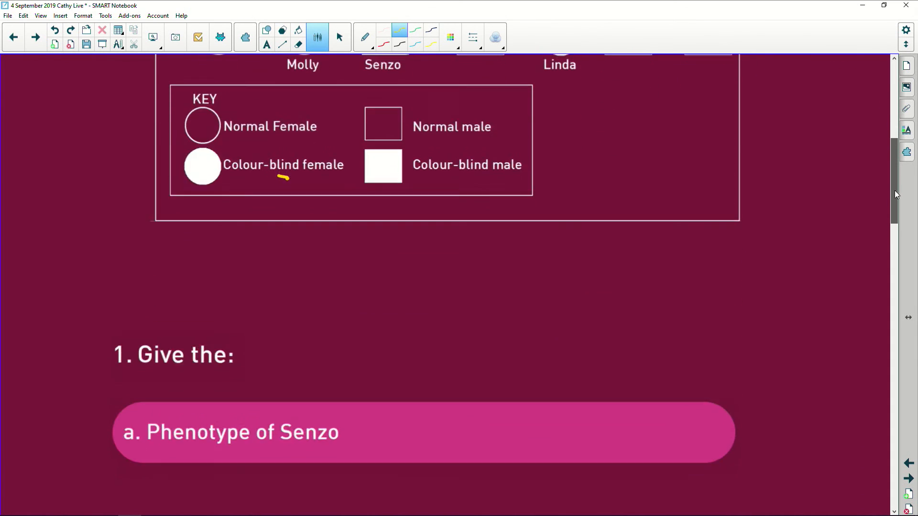
pyautogui.scroll(-3)
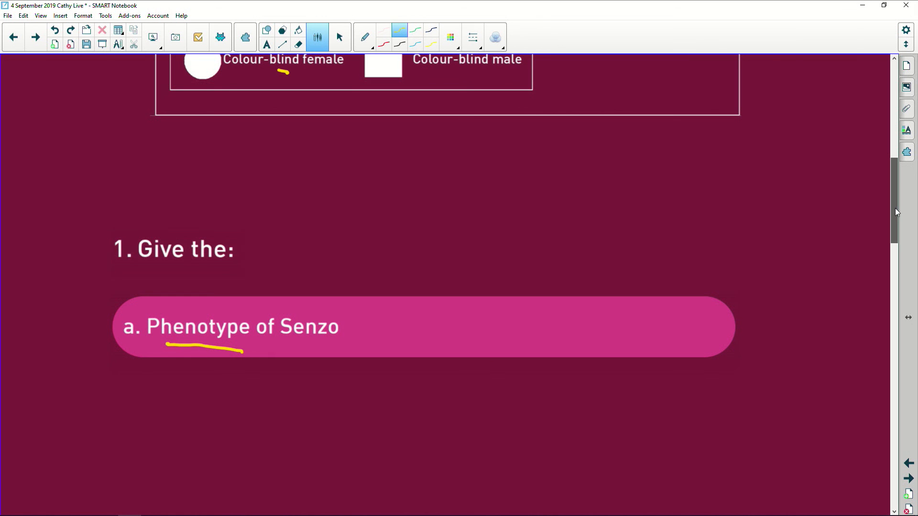
pyautogui.scroll(3)
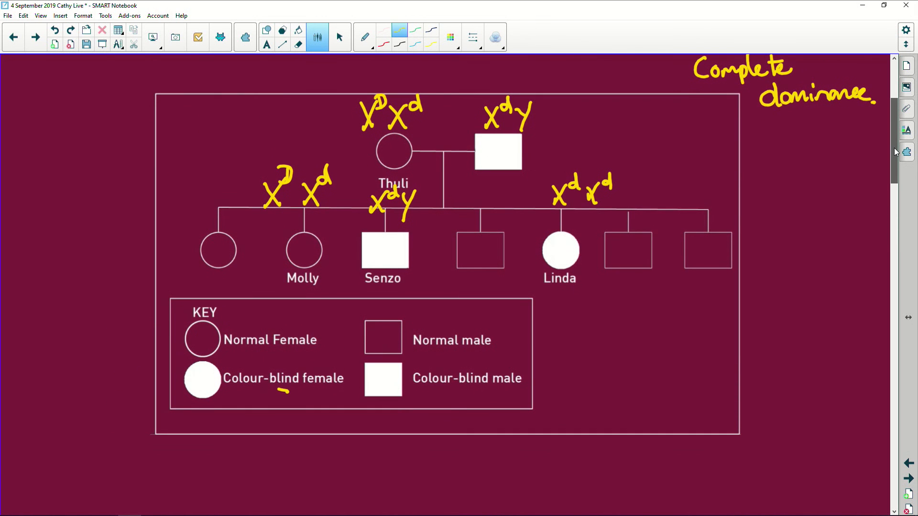
pyautogui.scroll(3)
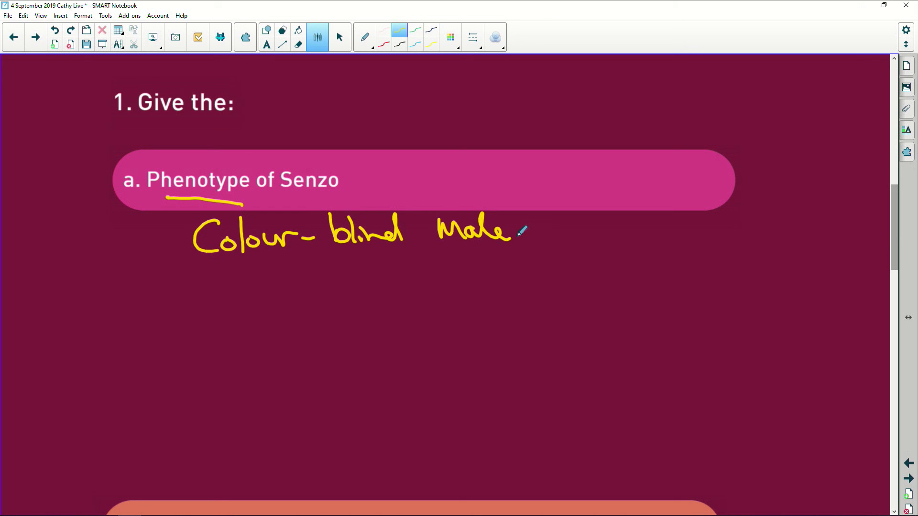
pyautogui.scroll(-3)
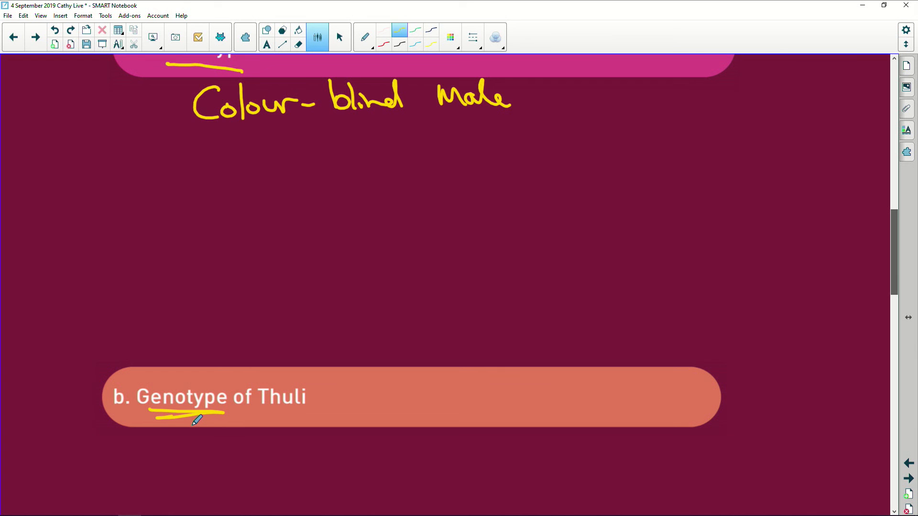
# Step: Scroll through question 1b on Thuli's genotype and on to question 2
pyautogui.scroll(3)
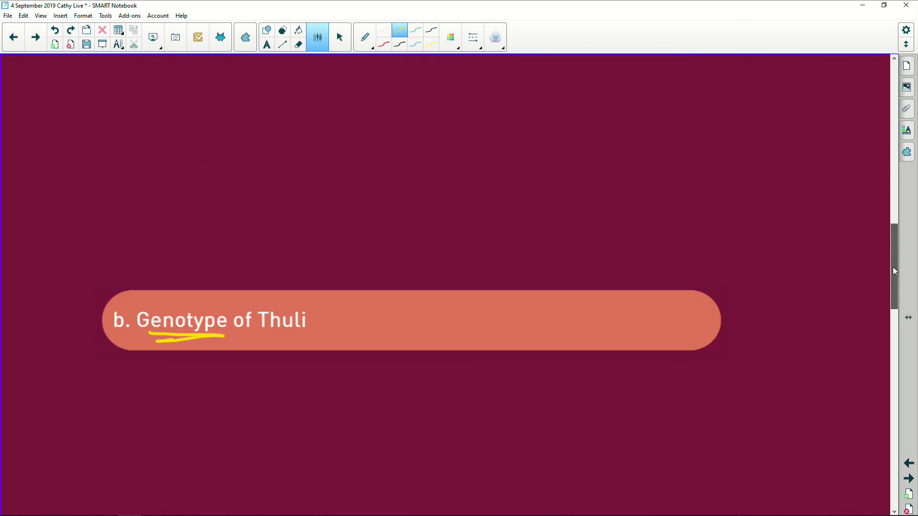
pyautogui.scroll(-3)
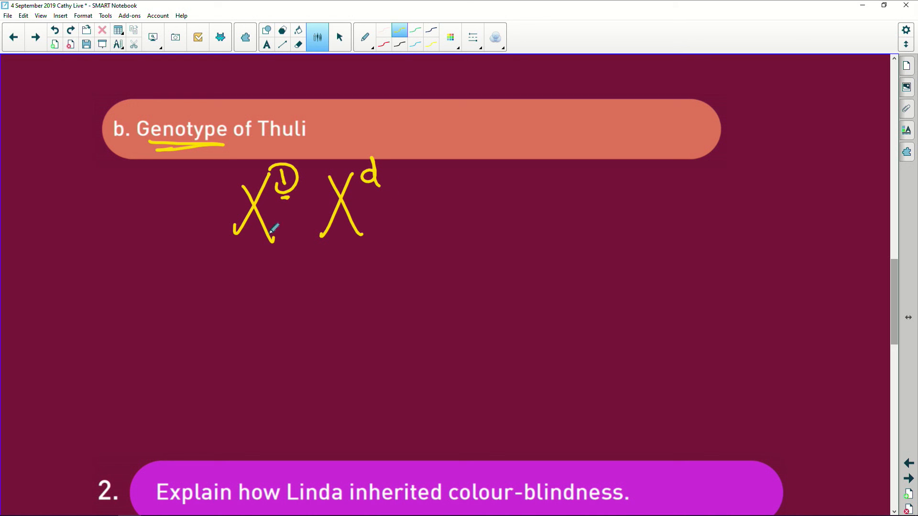
pyautogui.scroll(-3)
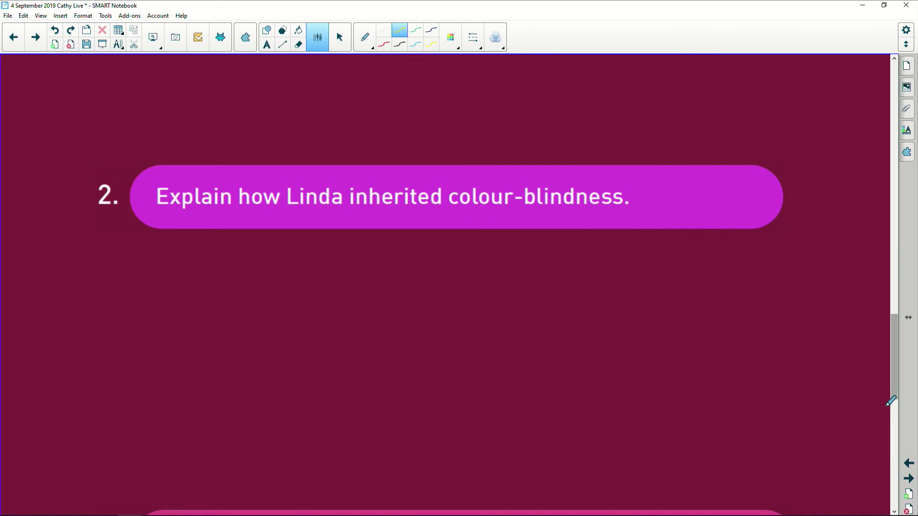
pyautogui.moveTo(378, 230)
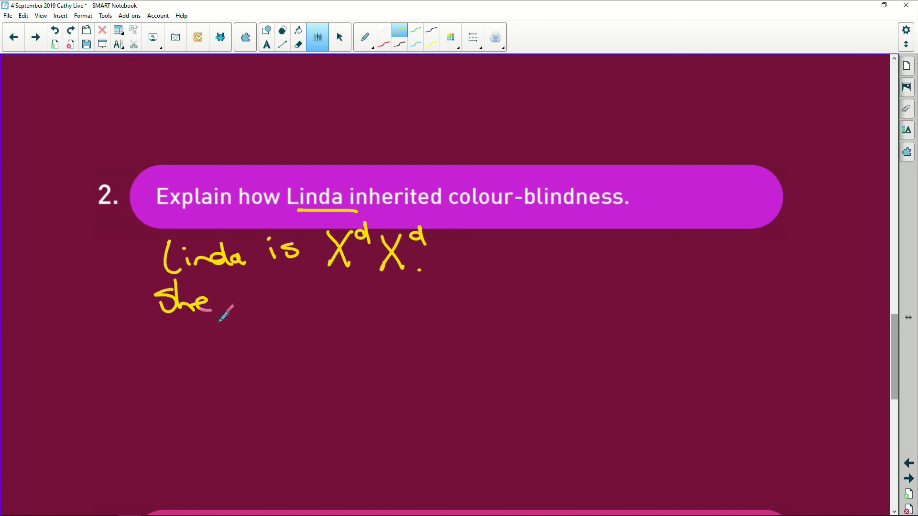
# Step: Handwrite that Linda is XᵈXᵈ, with one Xᵈ from each parent, then scroll on
pyautogui.moveTo(229, 301); pyautogui.dragTo(310, 305)
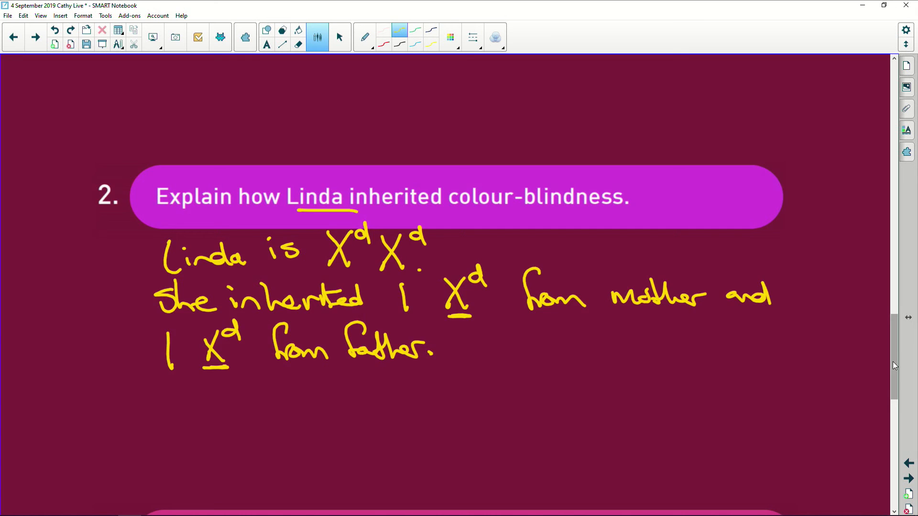
pyautogui.scroll(-3)
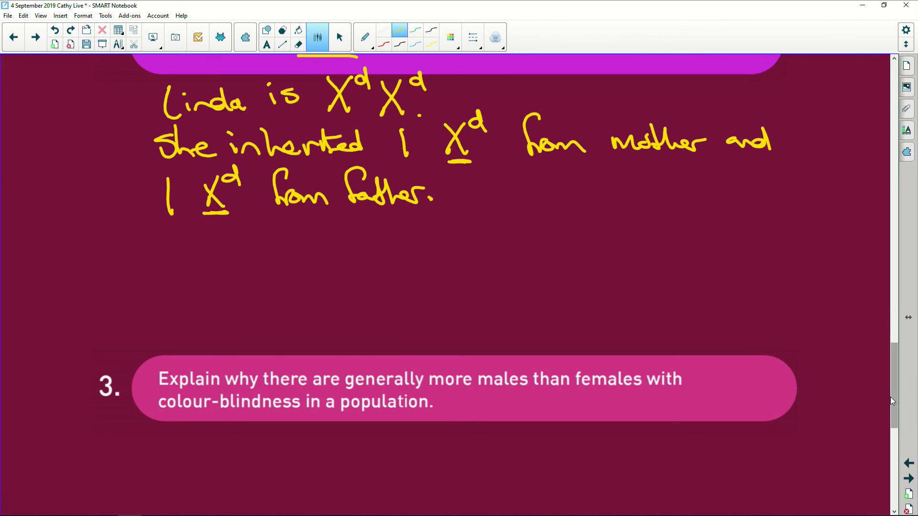
# Step: Scroll to question 3 and write that males have only one X chromosome
pyautogui.scroll(-3)
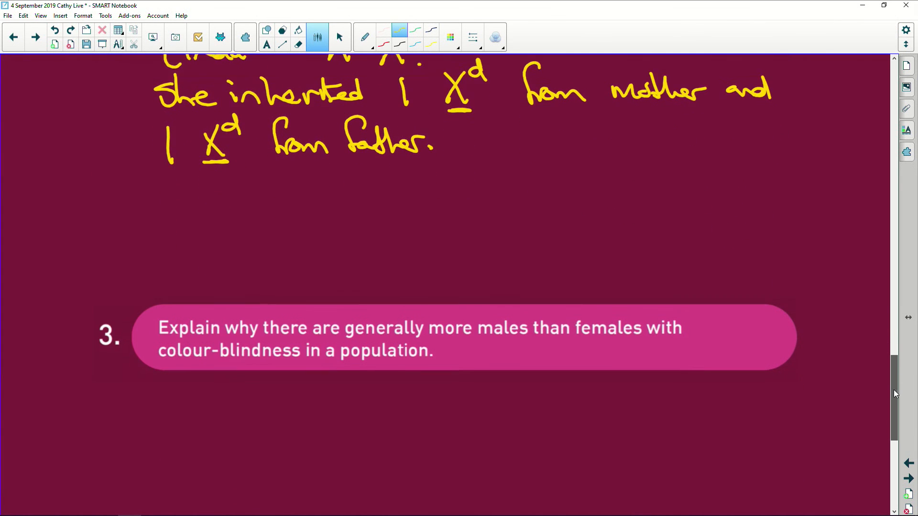
pyautogui.scroll(-3)
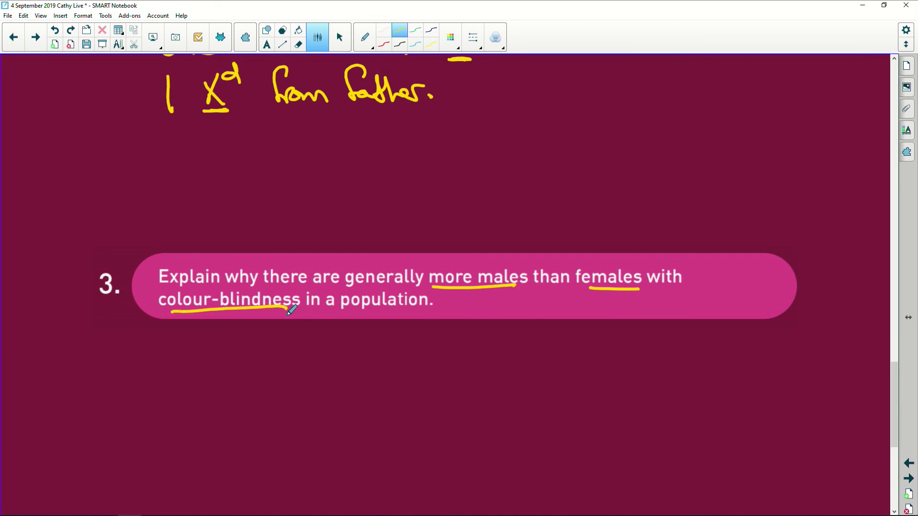
pyautogui.scroll(-3)
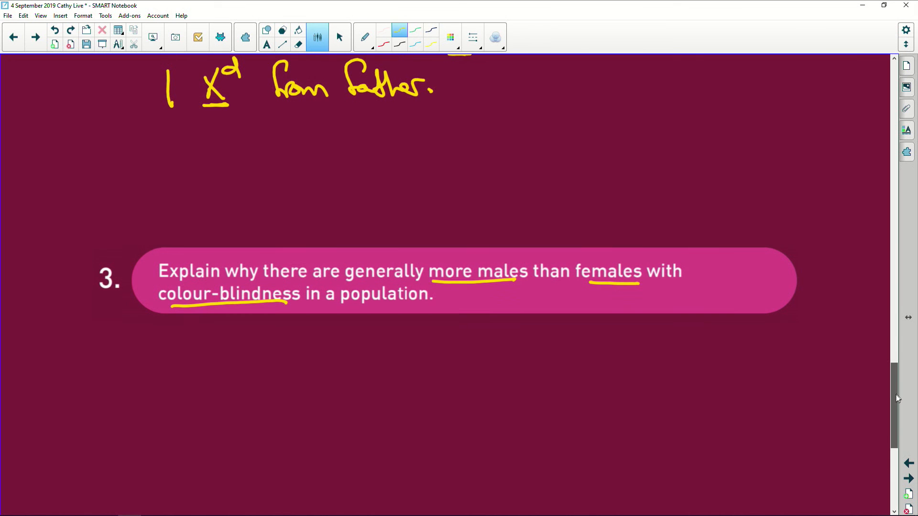
pyautogui.scroll(3)
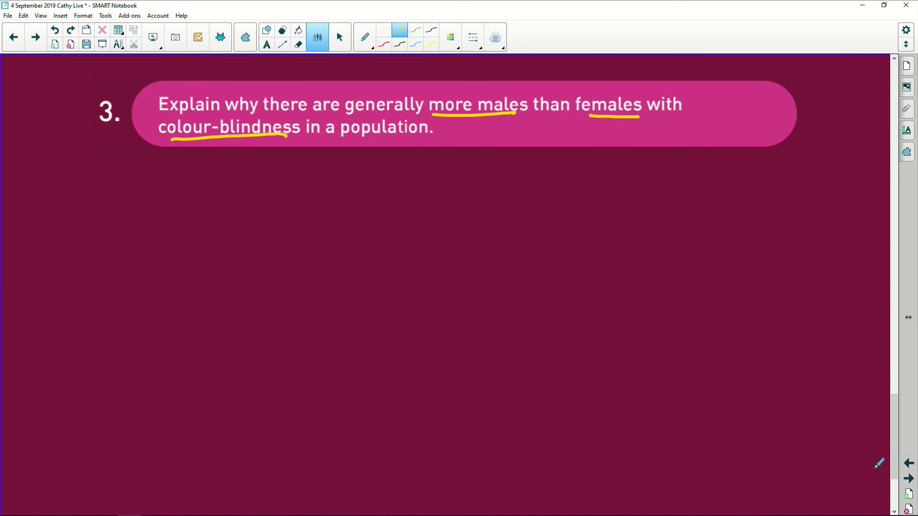
pyautogui.moveTo(169, 188)
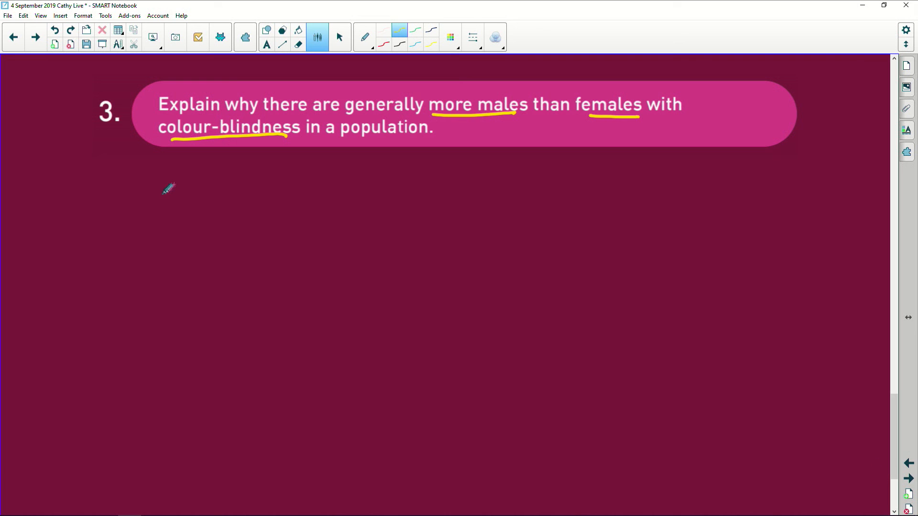
pyautogui.moveTo(170, 178); pyautogui.dragTo(246, 181)
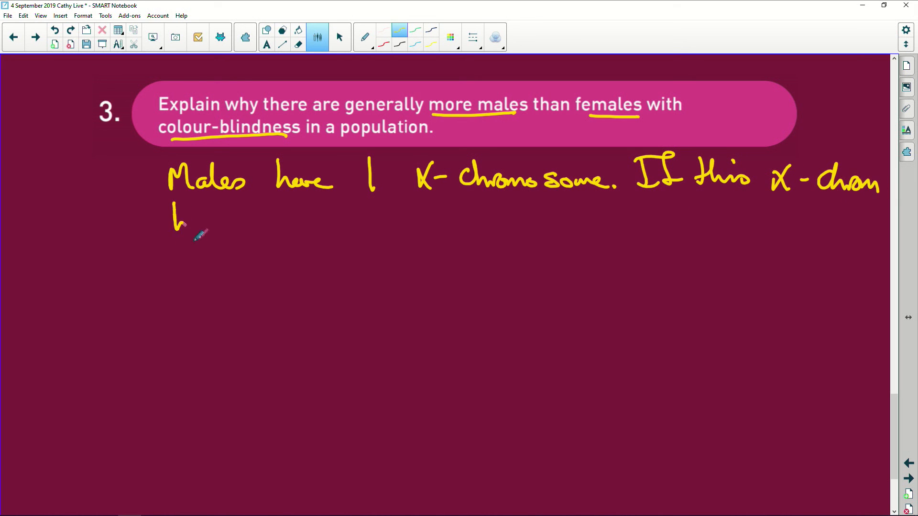
# Step: Continue: if that X carries the recessive Xᵈ allele, he will be colour-blind
pyautogui.moveTo(182, 222); pyautogui.dragTo(240, 226)
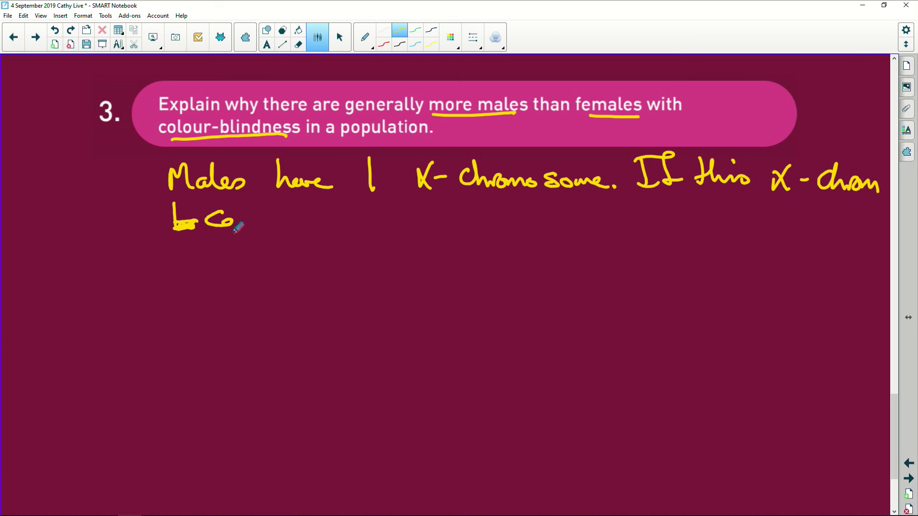
pyautogui.moveTo(235, 219); pyautogui.dragTo(299, 220)
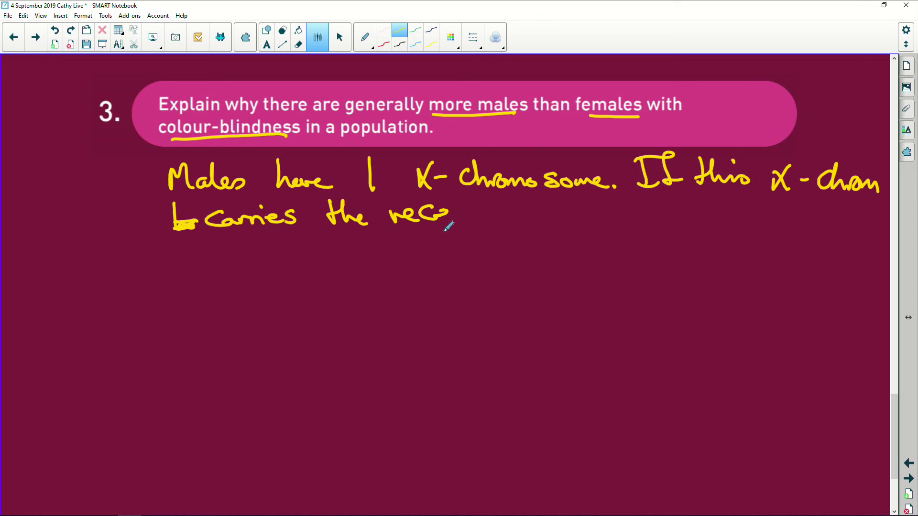
pyautogui.moveTo(446, 214); pyautogui.dragTo(530, 214)
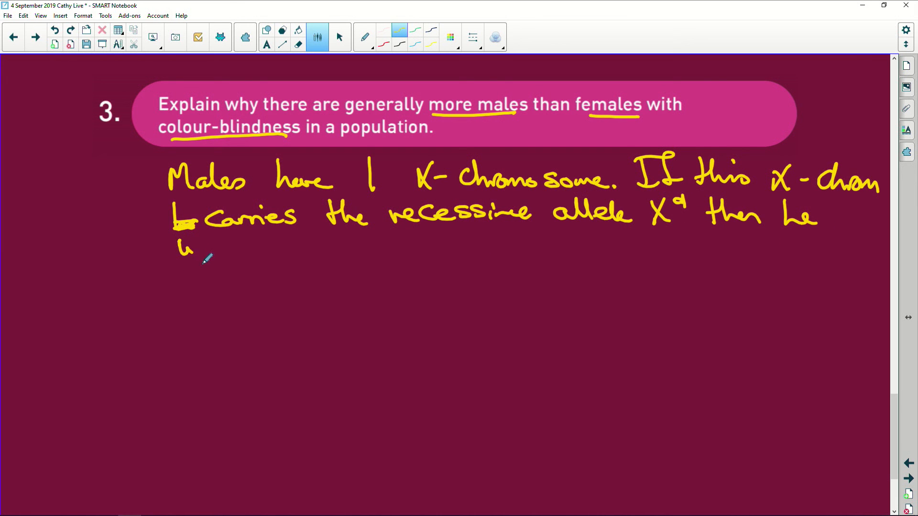
pyautogui.moveTo(187, 246); pyautogui.dragTo(286, 246)
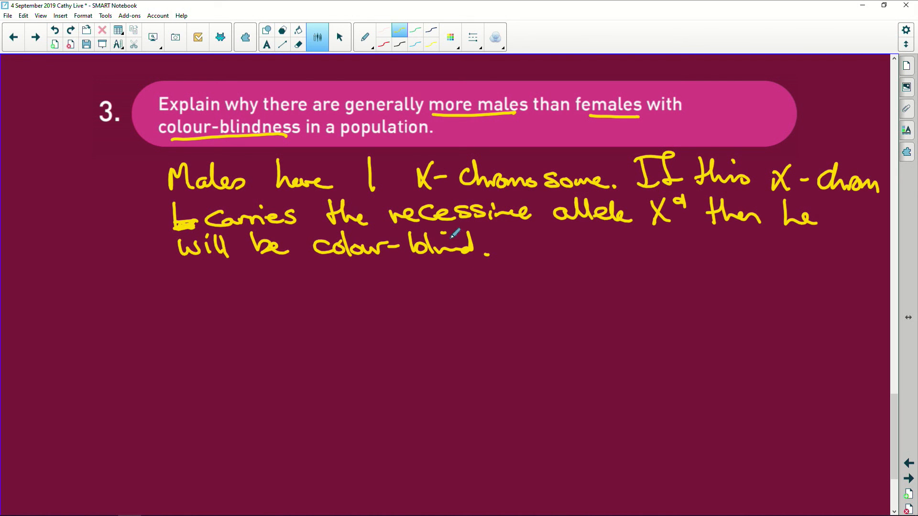
pyautogui.moveTo(661, 237)
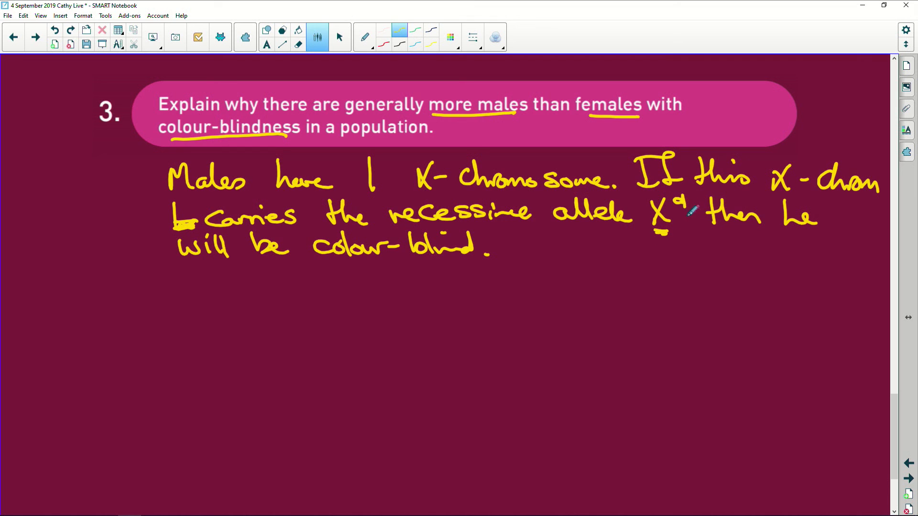
pyautogui.moveTo(291, 295)
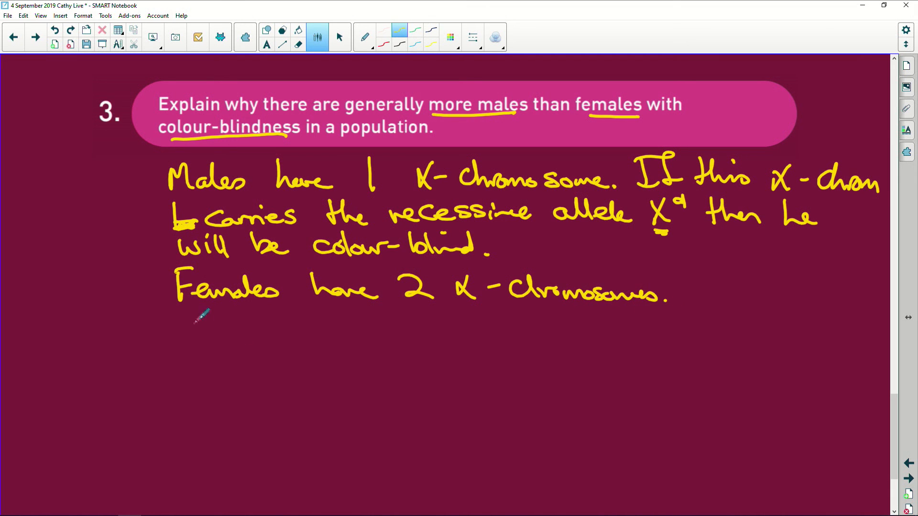
pyautogui.moveTo(204, 339)
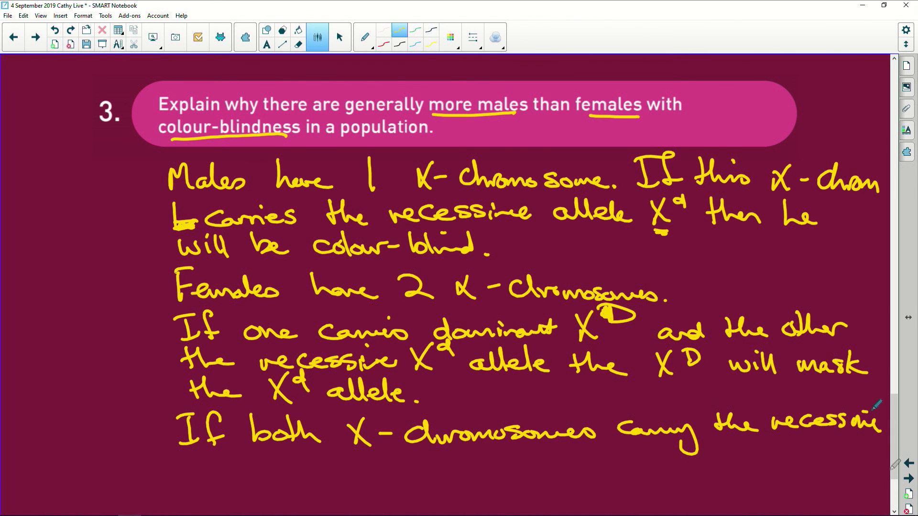
# Step: Scroll the page after writing about females' two X chromosomes, Xᴰ masking Xᵈ
pyautogui.scroll(-3)
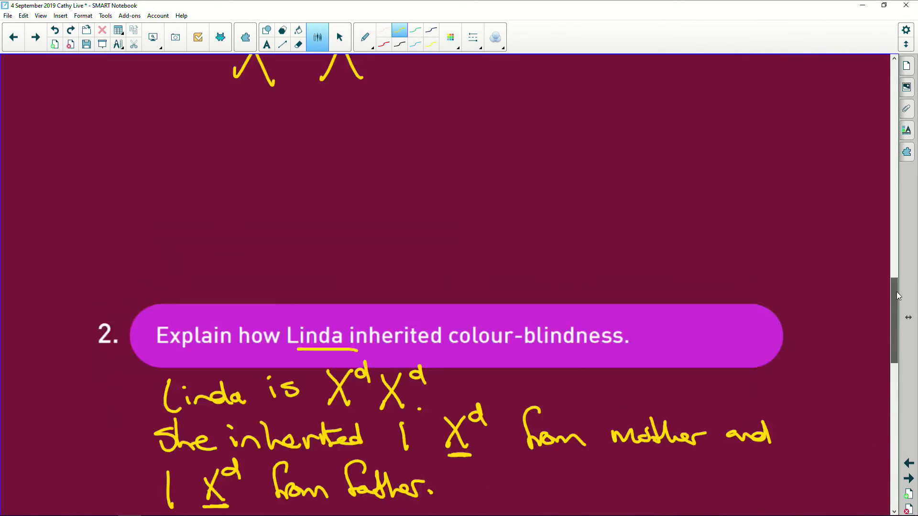
# Step: Scroll until question 4 on Molly's genetic cross appears below question 3
pyautogui.scroll(3)
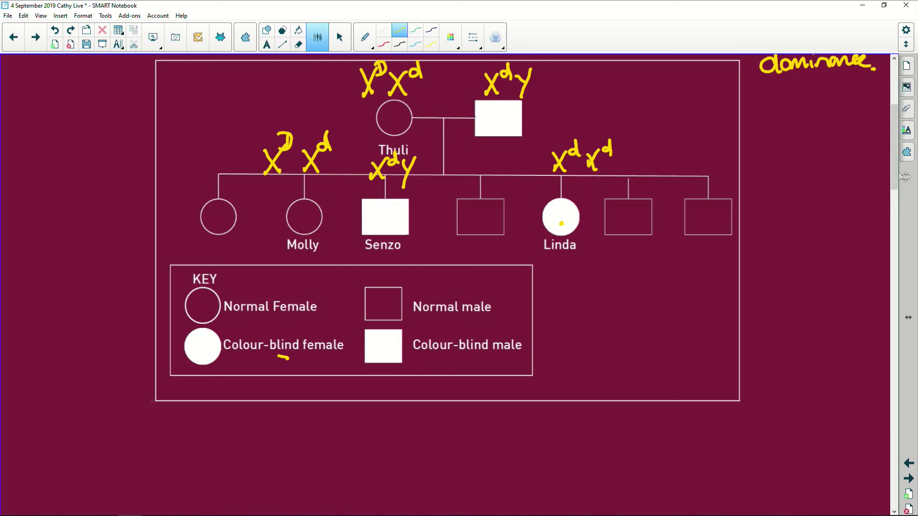
pyautogui.scroll(-3)
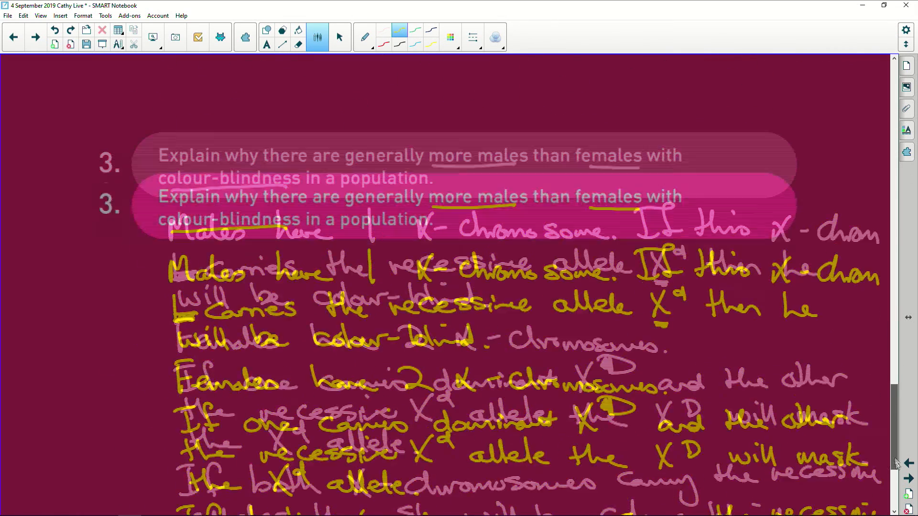
pyautogui.scroll(-3)
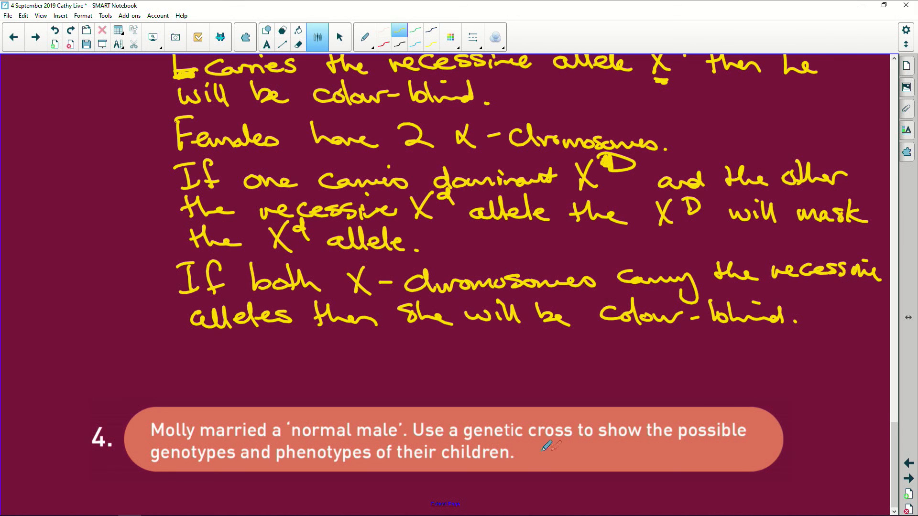
pyautogui.moveTo(236, 478)
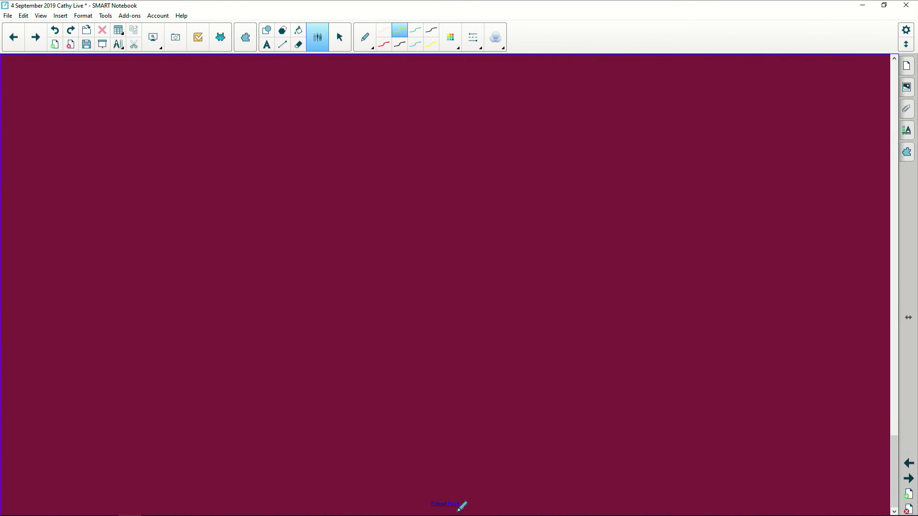
pyautogui.moveTo(649, 406)
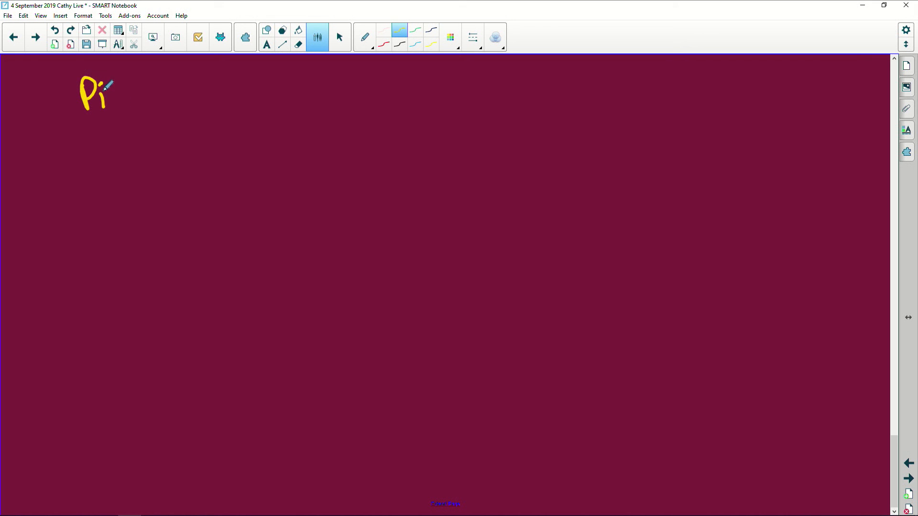
# Step: Fix the P1 label, write 'Normal female x normal male' and begin the Genotype line
pyautogui.click(297, 30)
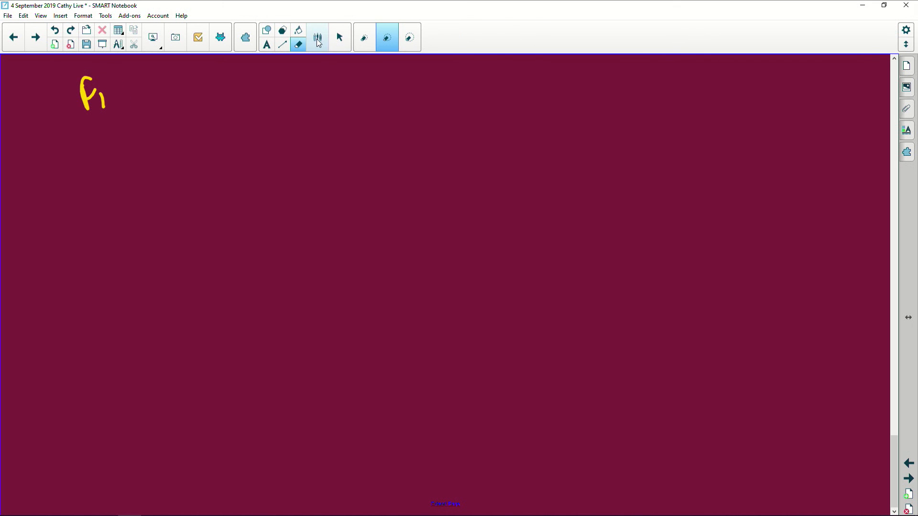
pyautogui.click(316, 37)
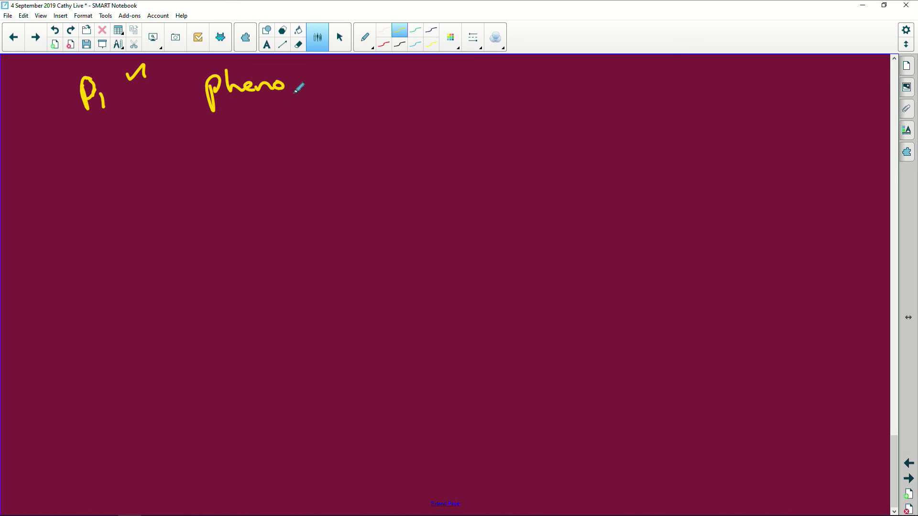
pyautogui.moveTo(287, 88); pyautogui.dragTo(328, 103)
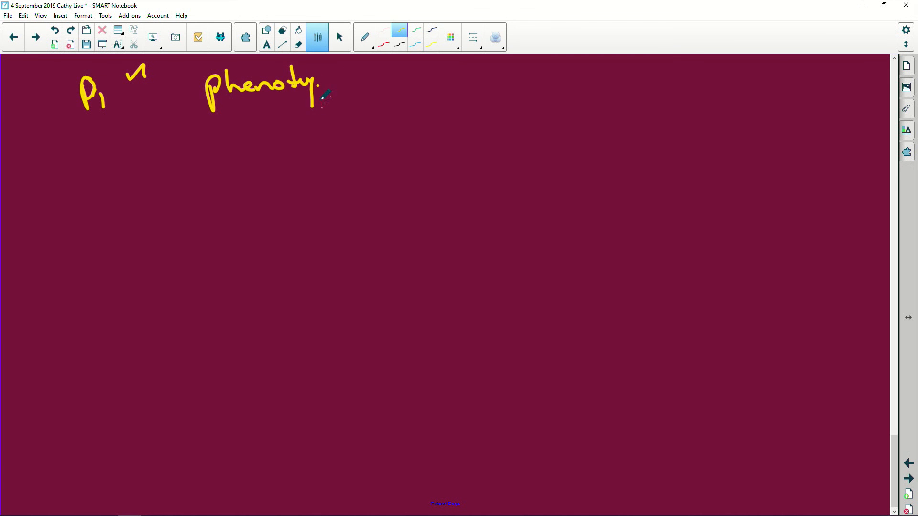
pyautogui.moveTo(319, 88); pyautogui.dragTo(345, 88)
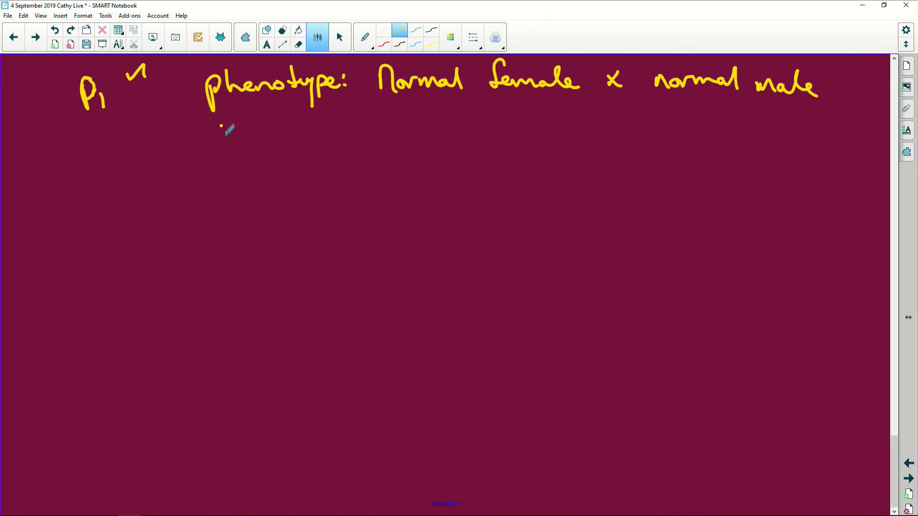
pyautogui.moveTo(210, 125); pyautogui.dragTo(270, 132)
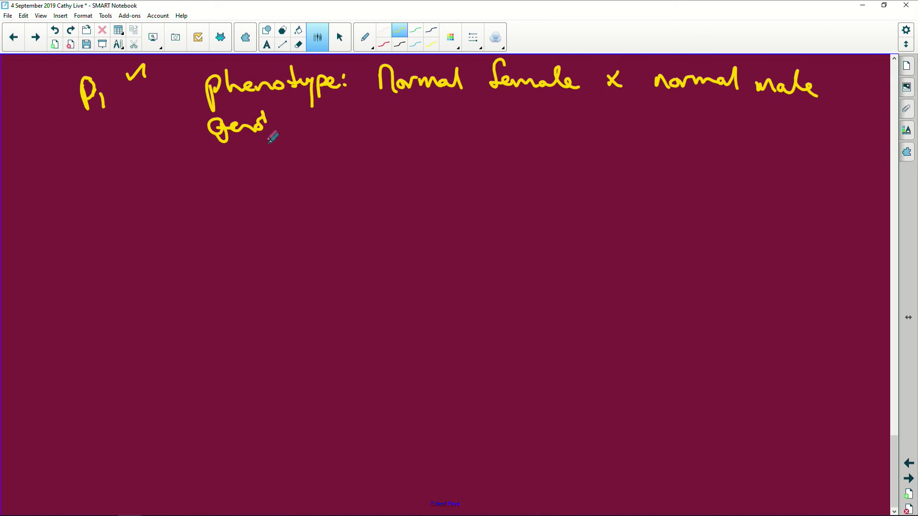
pyautogui.moveTo(269, 128); pyautogui.dragTo(333, 128)
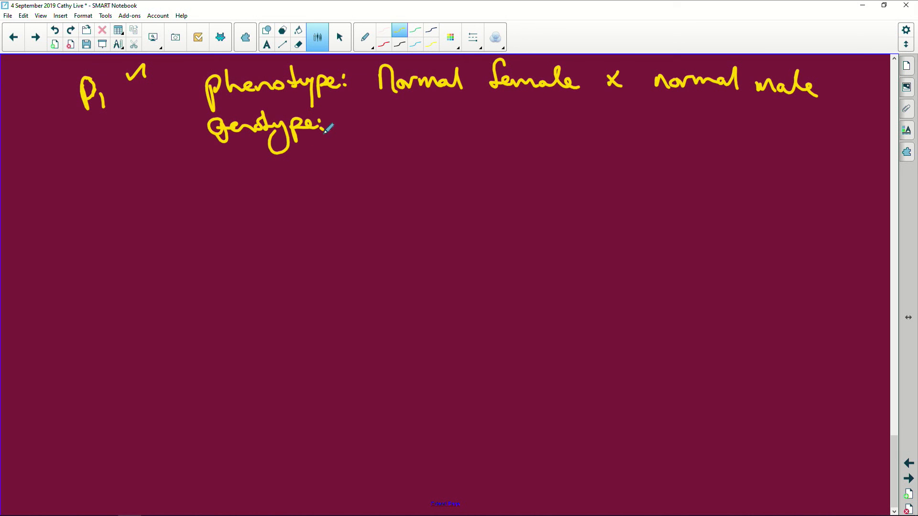
pyautogui.moveTo(460, 117)
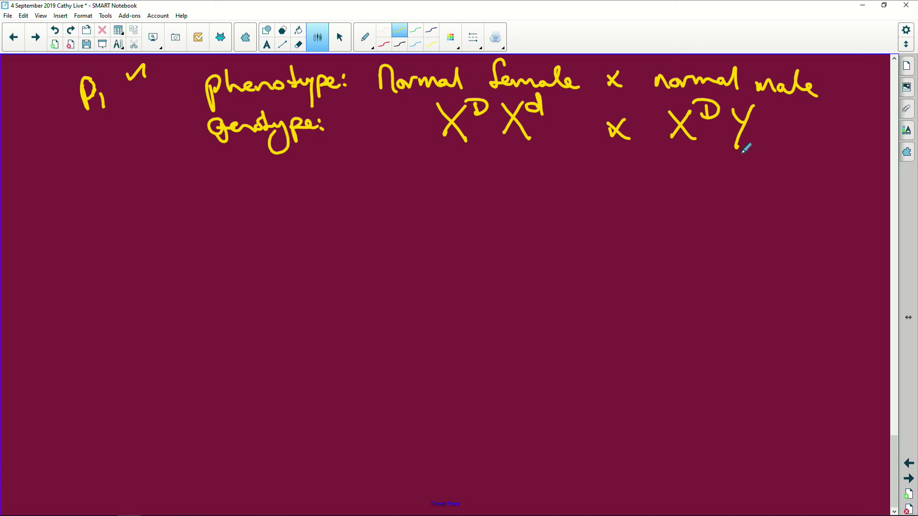
pyautogui.moveTo(243, 196)
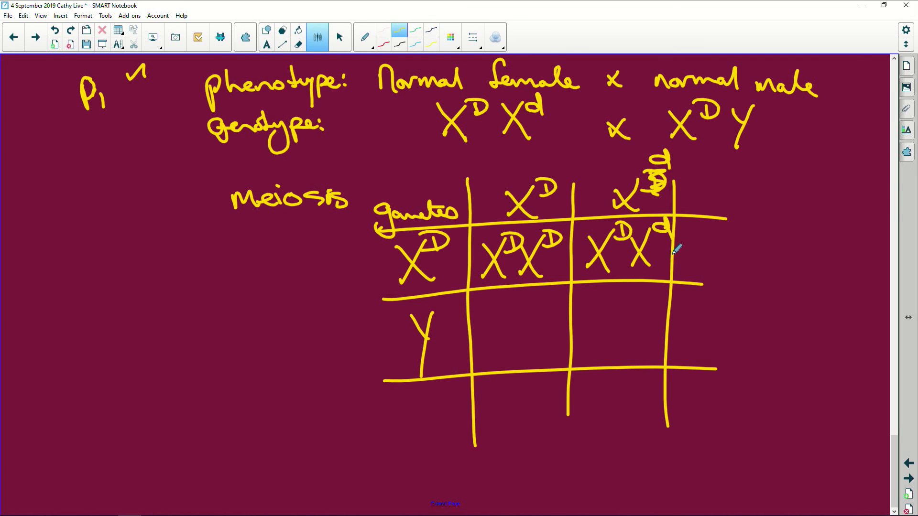
pyautogui.moveTo(671, 170)
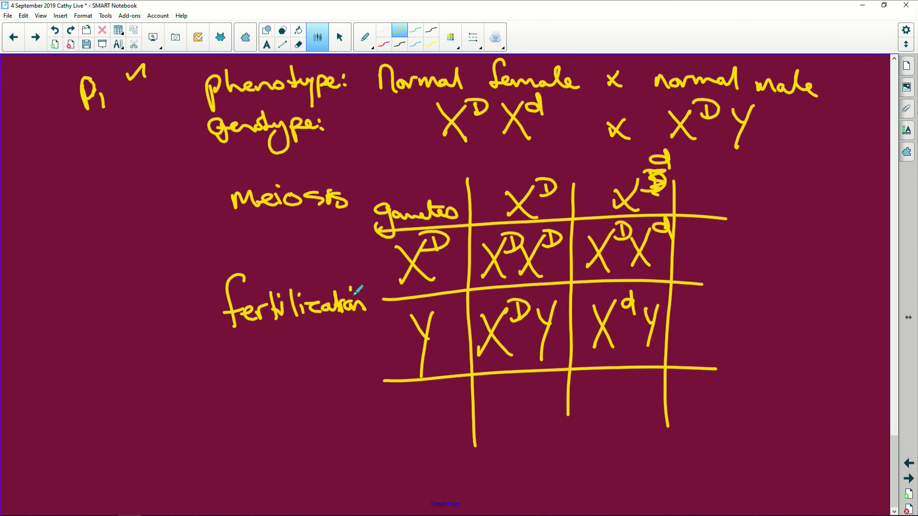
# Step: Add tick marks beside the meiosis and fertilization steps of the cross table
pyautogui.moveTo(199, 305); pyautogui.dragTo(211, 316)
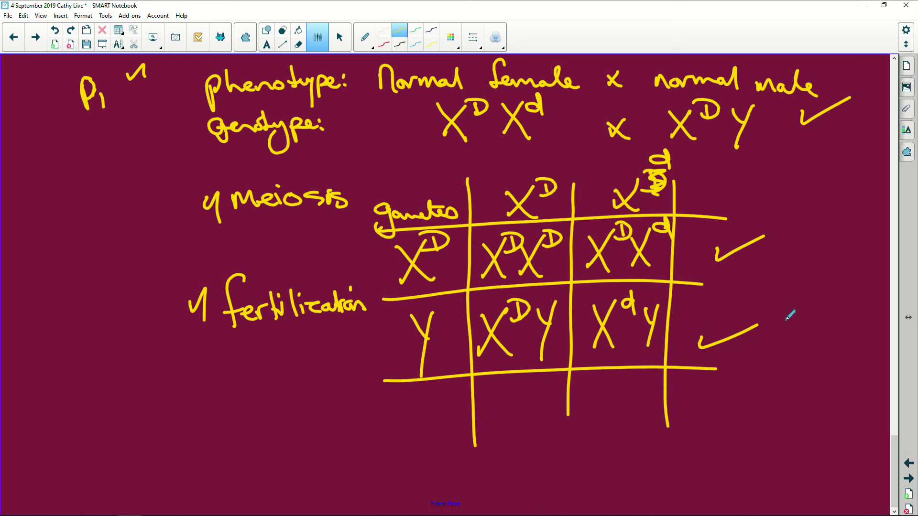
pyautogui.moveTo(836, 472)
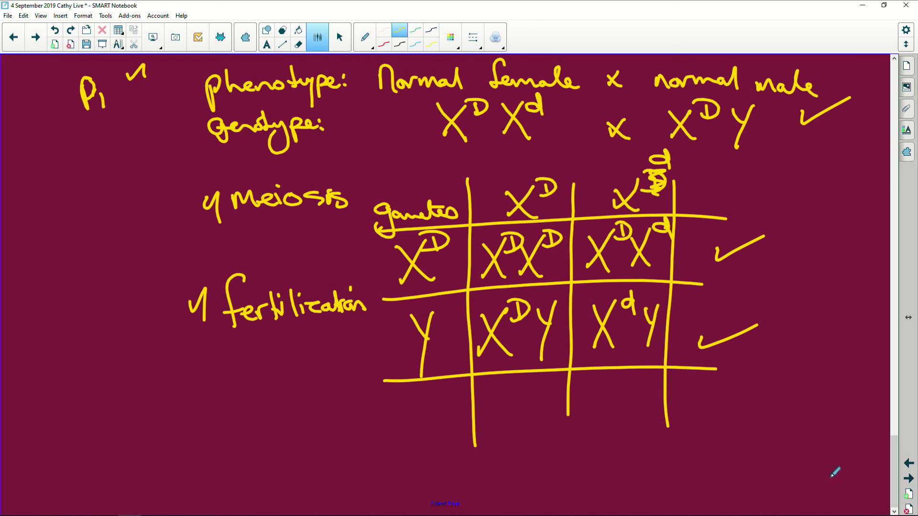
# Step: Below the cross table, write 'F1 phenotype: 2:4 normal female, 1:4 normal male' in yellow
pyautogui.scroll(-3)
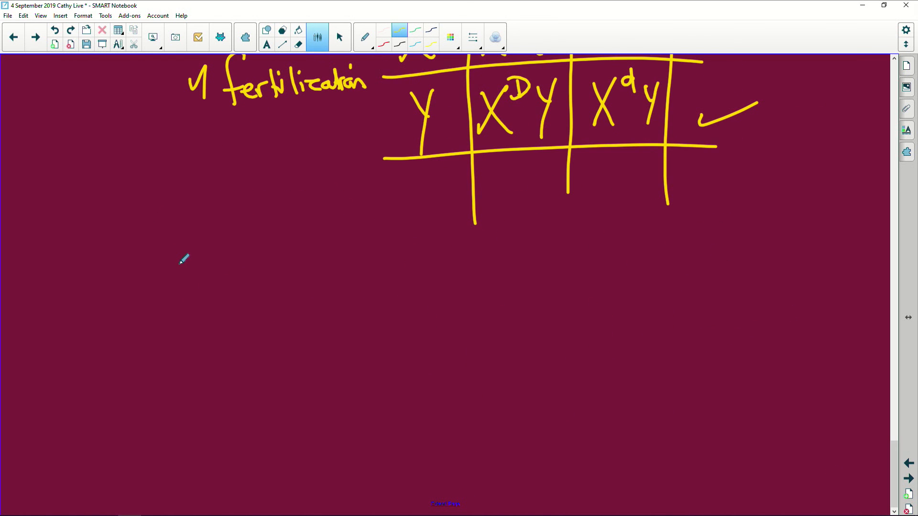
pyautogui.scroll(3)
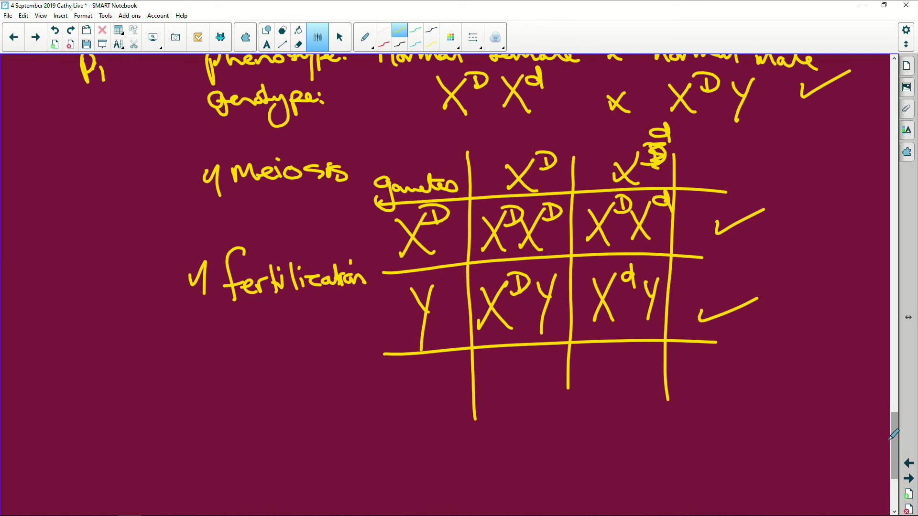
pyautogui.scroll(-3)
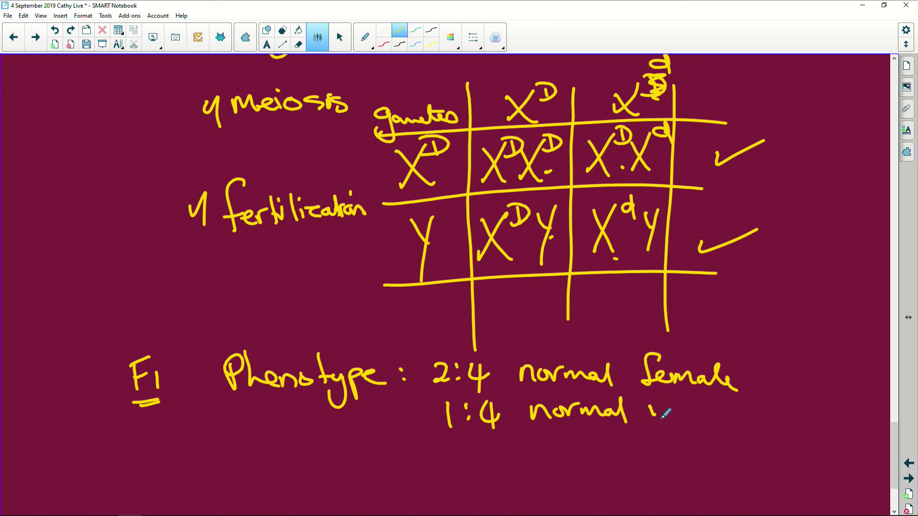
pyautogui.write('male')
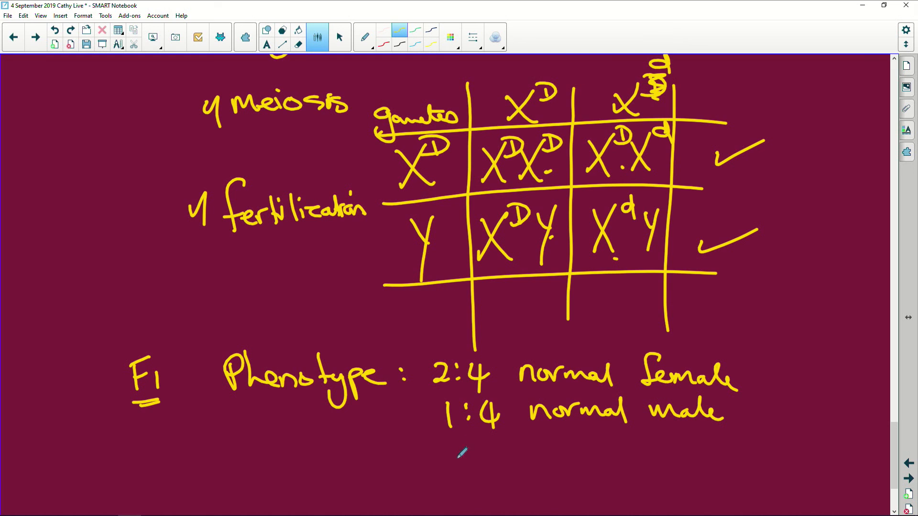